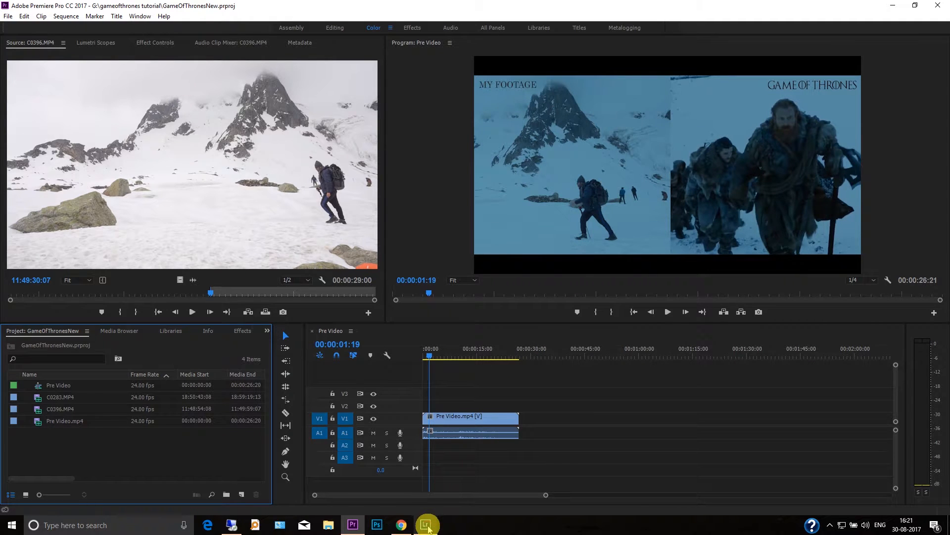
# Step: Switch to Lightroom's before/after view of the teal-edited snowy valley photo
pyautogui.click(426, 524)
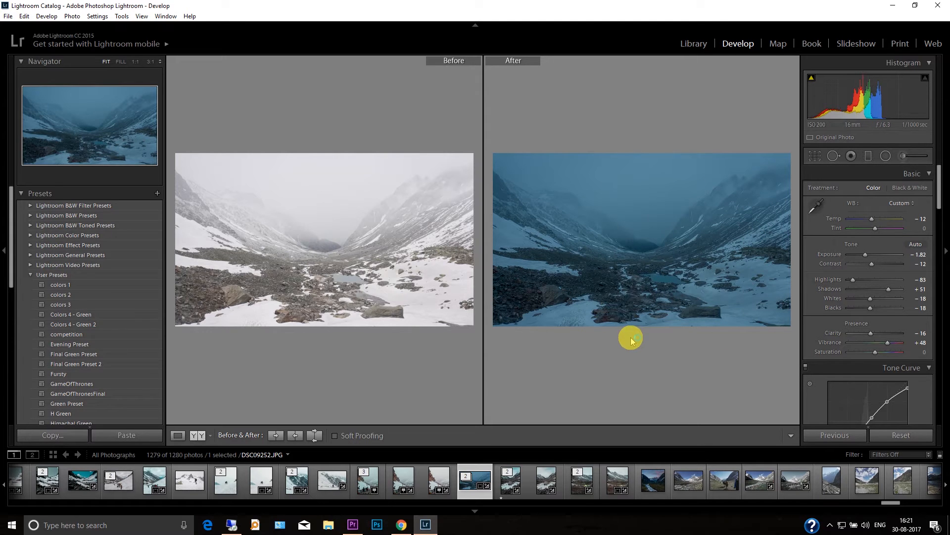
# Step: Back in Premiere, scrub the playhead through the new hiking clip C0396.MP4
pyautogui.click(354, 525)
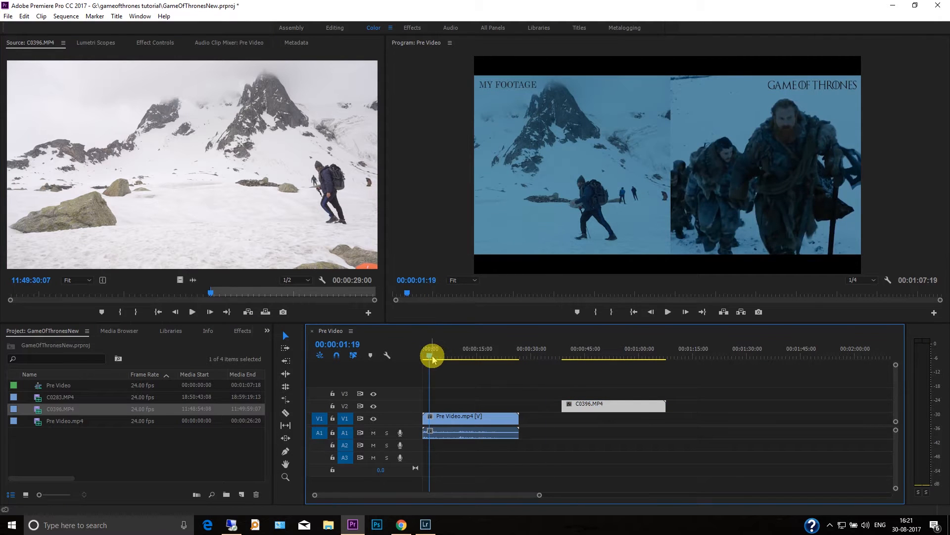
pyautogui.moveTo(431, 356); pyautogui.dragTo(611, 356)
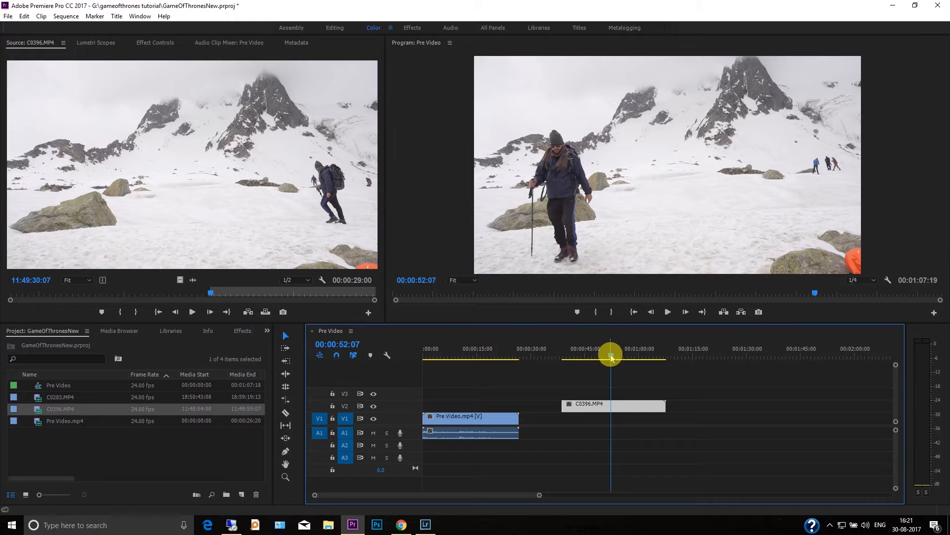
pyautogui.moveTo(611, 356); pyautogui.dragTo(591, 356)
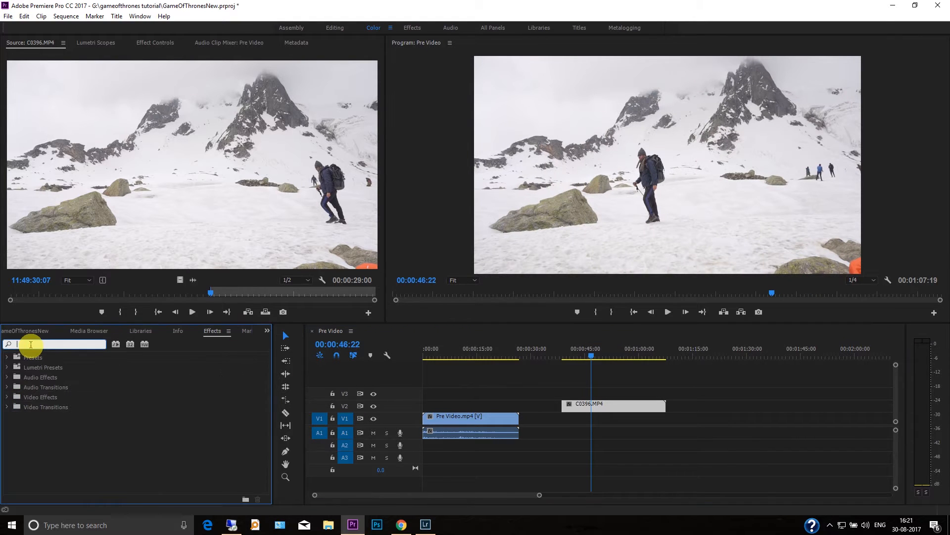
# Step: Apply Lumetri Color to C0396.MP4 and expand its Creative settings
pyautogui.write('lume')
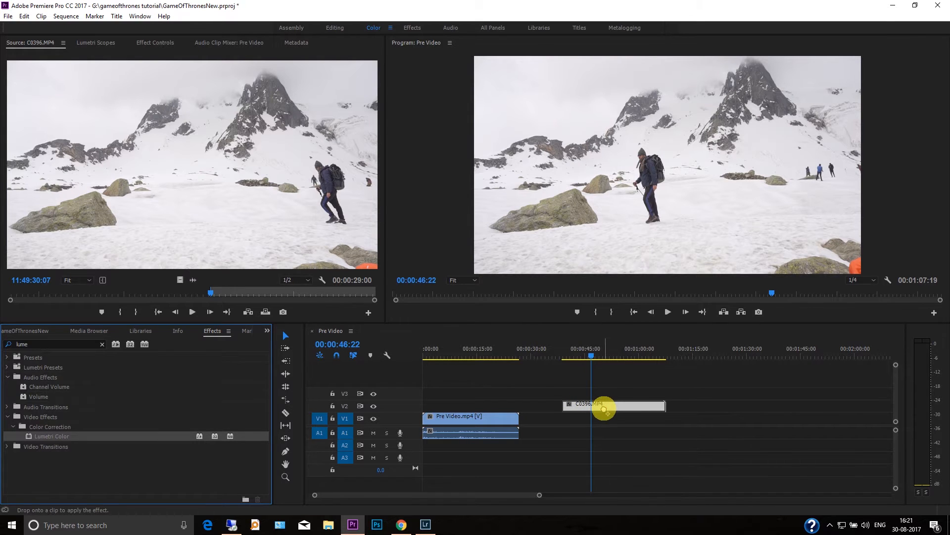
pyautogui.click(154, 43)
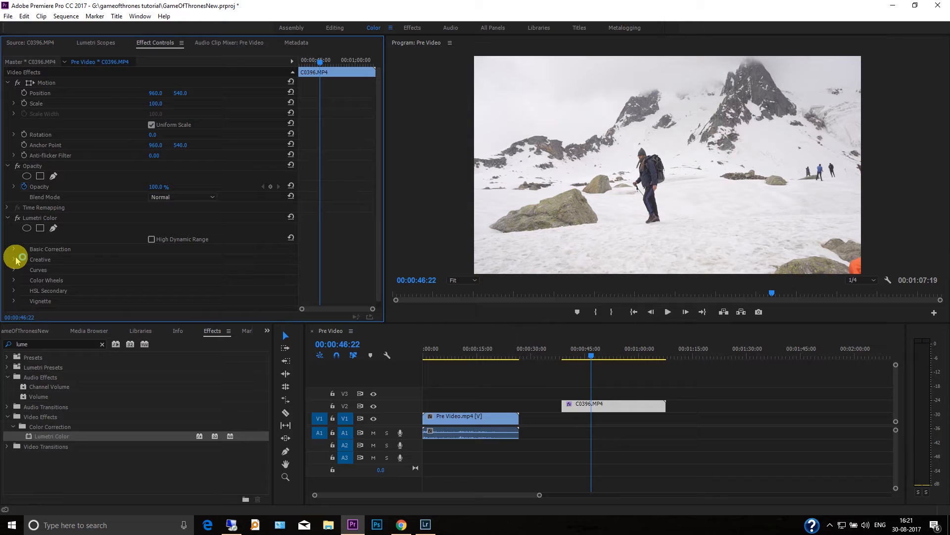
pyautogui.click(14, 259)
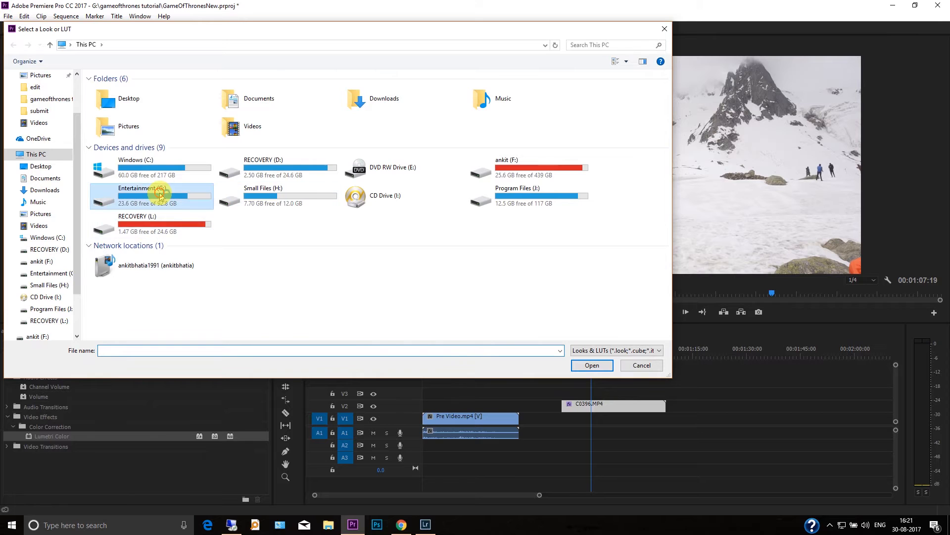
# Step: Load GameOfThronesLut.CUBE from drive G: as the hiking clip's Look
pyautogui.doubleClick(151, 194)
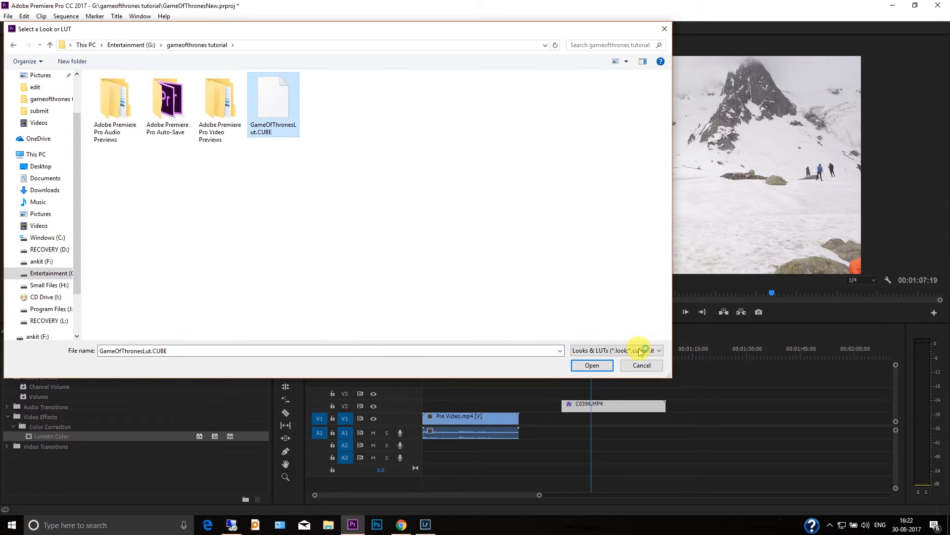
pyautogui.click(591, 365)
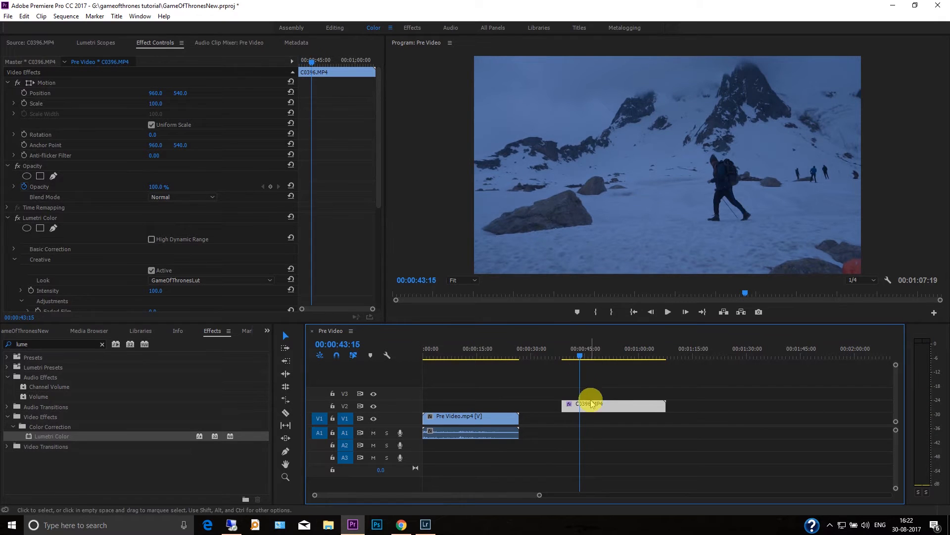
# Step: Set Basic Correction tint to -60, then toggle Lumetri Color off to compare
pyautogui.click(14, 249)
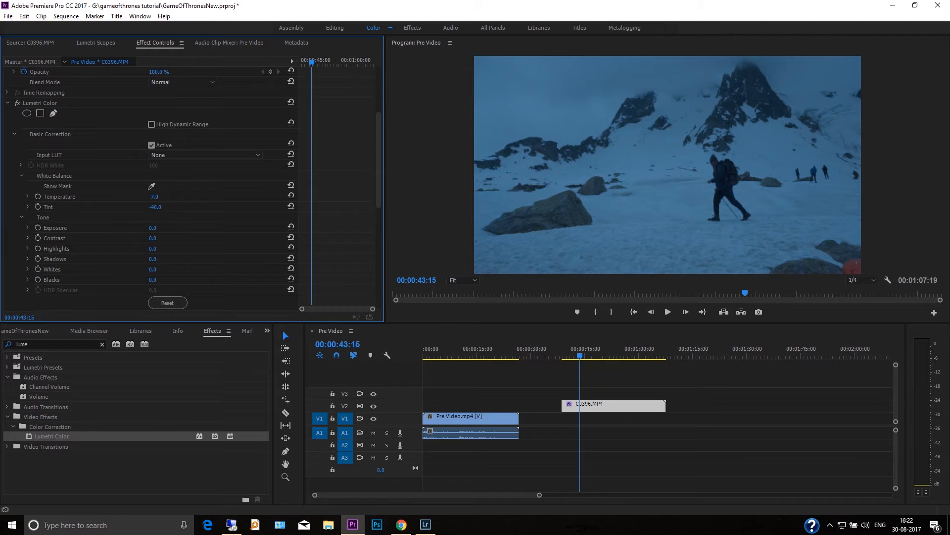
pyautogui.moveTo(155, 206); pyautogui.dragTo(146, 207)
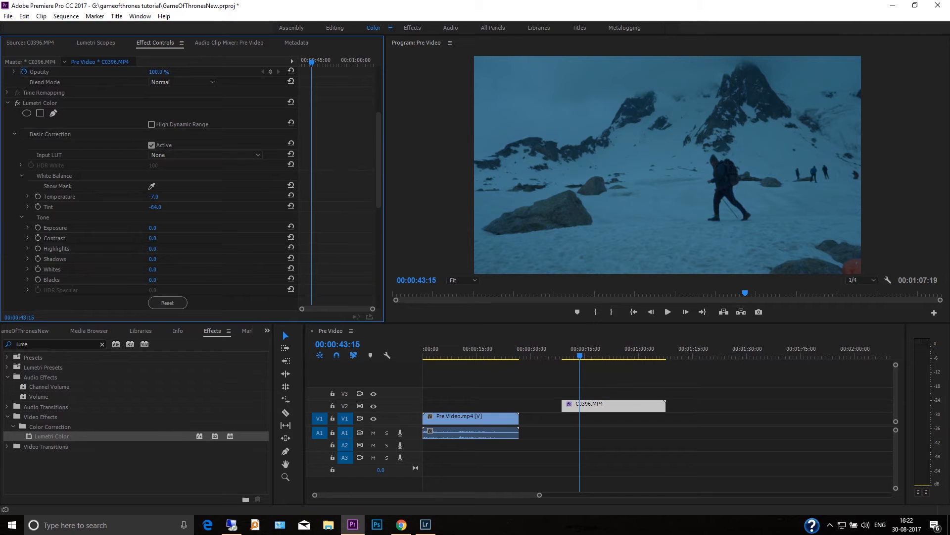
pyautogui.moveTo(155, 206); pyautogui.dragTo(156, 206)
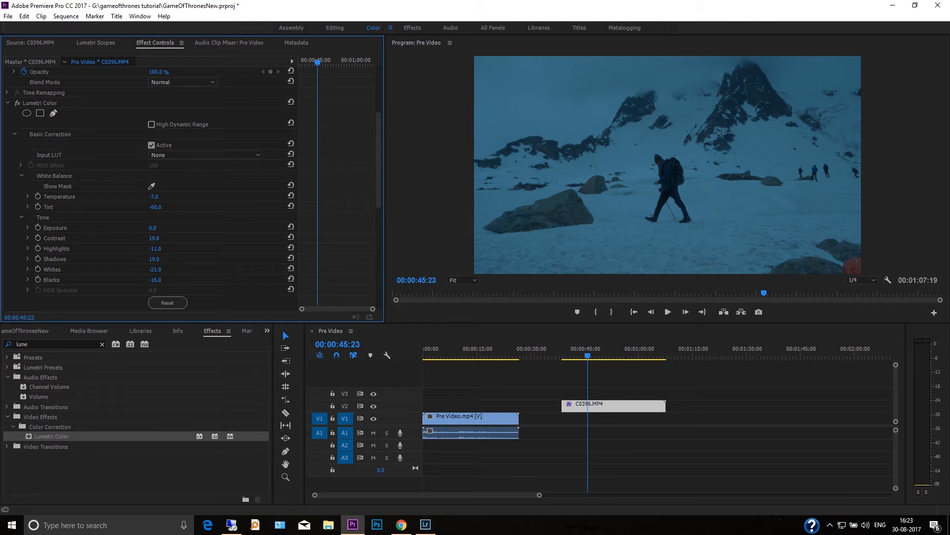
pyautogui.click(18, 218)
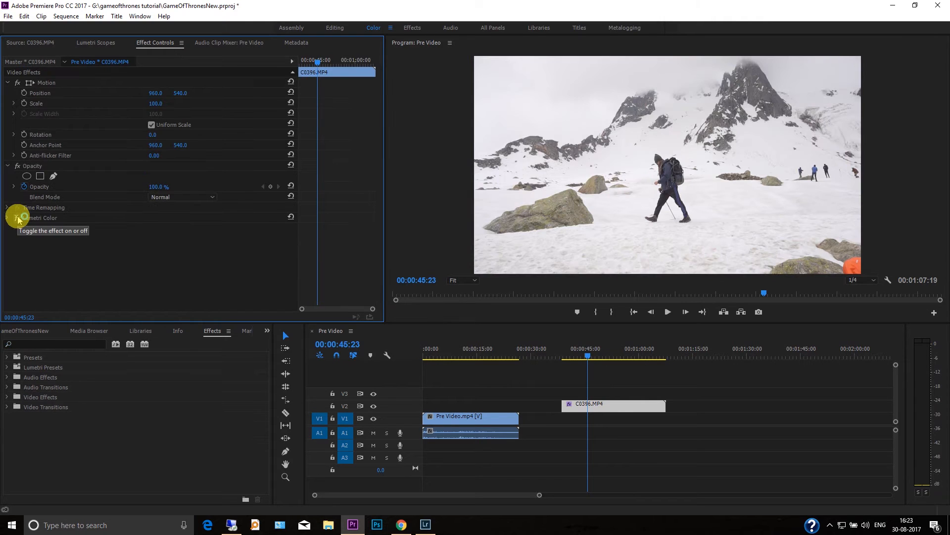
# Step: Turn the hiking clip's Lumetri Color grade back on
pyautogui.click(17, 218)
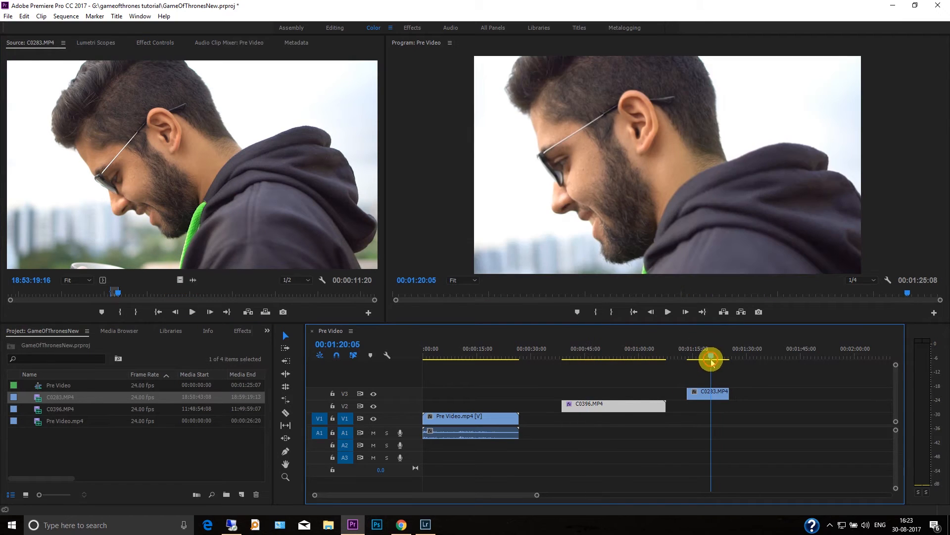
# Step: Copy Lumetri Color from the hiking clip's Effect Controls
pyautogui.click(155, 43)
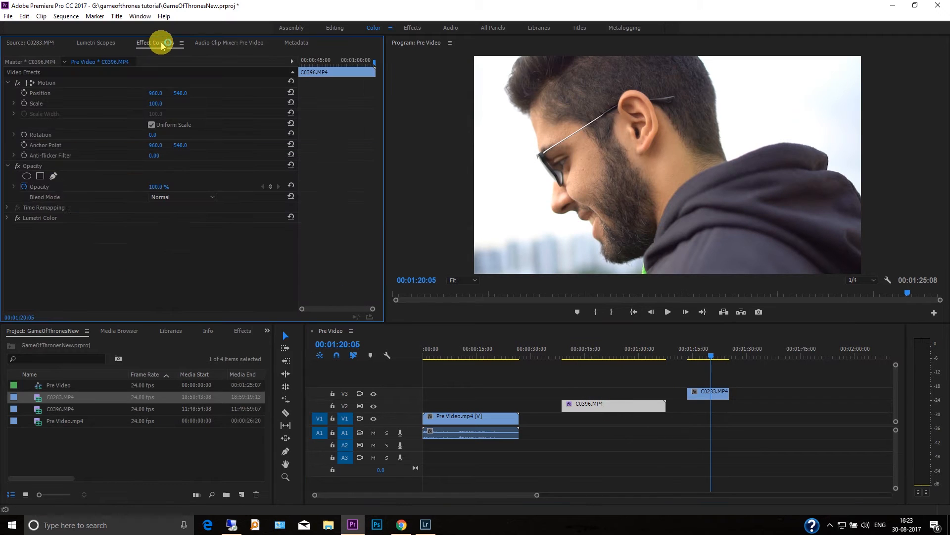
pyautogui.rightClick(39, 217)
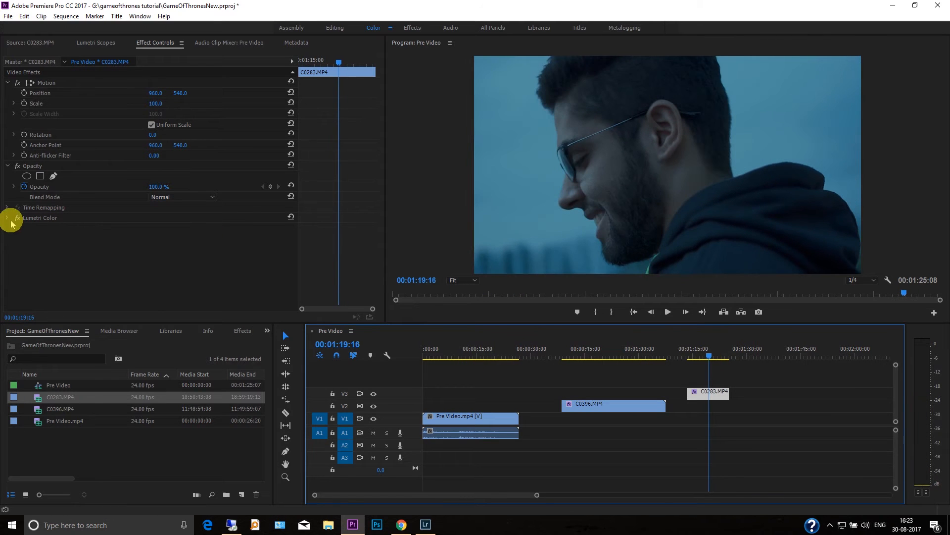
# Step: Darken C0283's pasted grade: exposure -2.1, shadows 52, whites -7, blacks -1
pyautogui.click(17, 218)
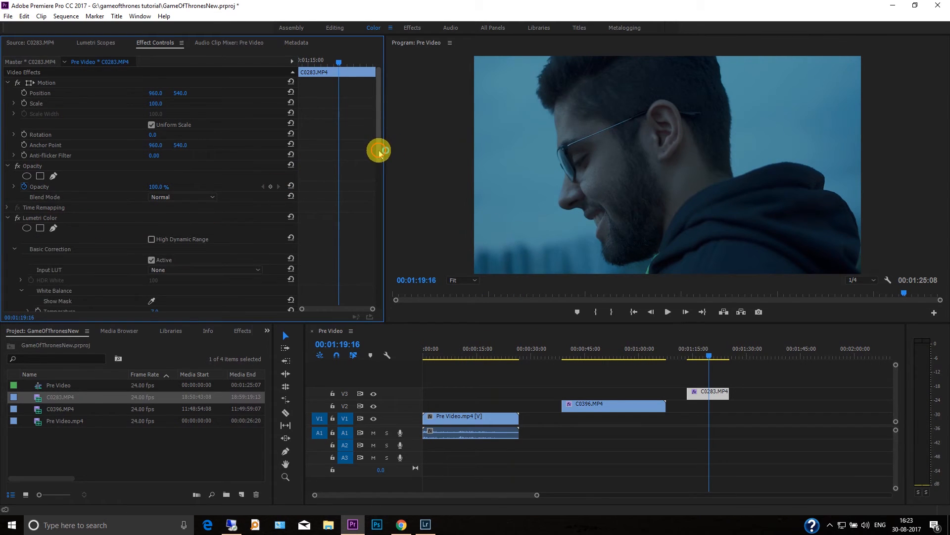
pyautogui.scroll(-3)
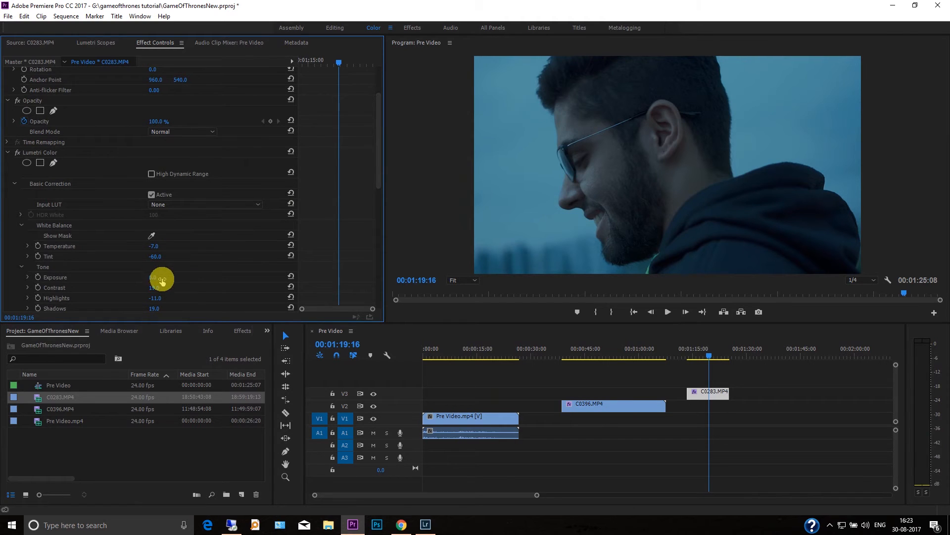
pyautogui.moveTo(162, 279); pyautogui.dragTo(155, 279)
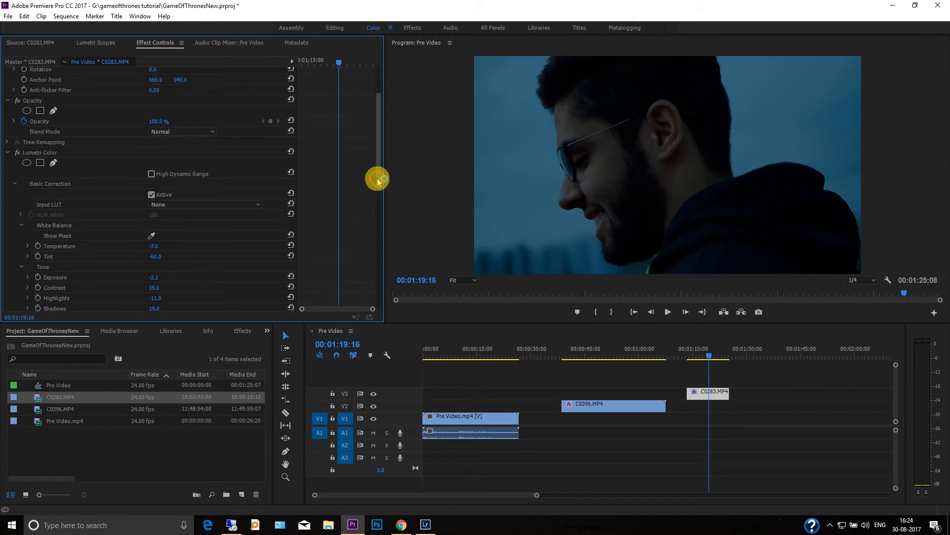
pyautogui.scroll(-3)
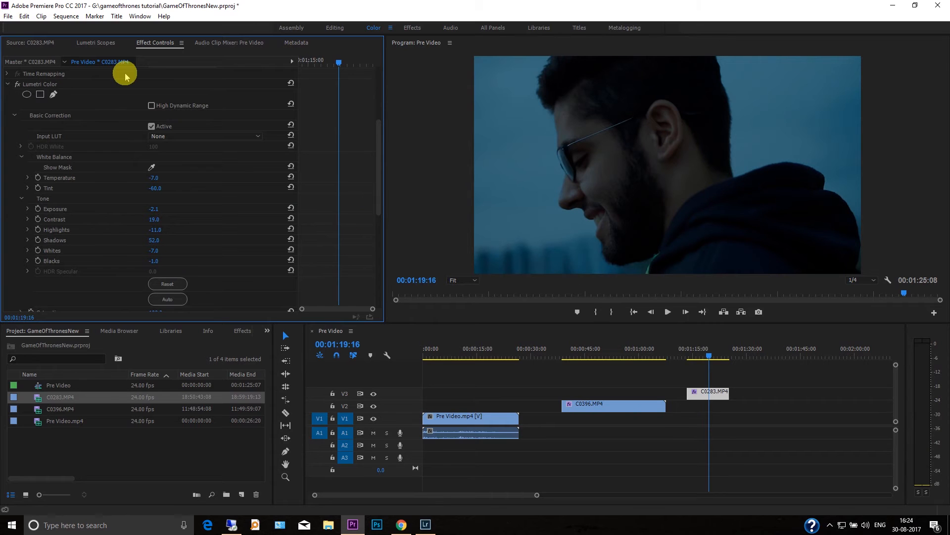
pyautogui.moveTo(599, 373)
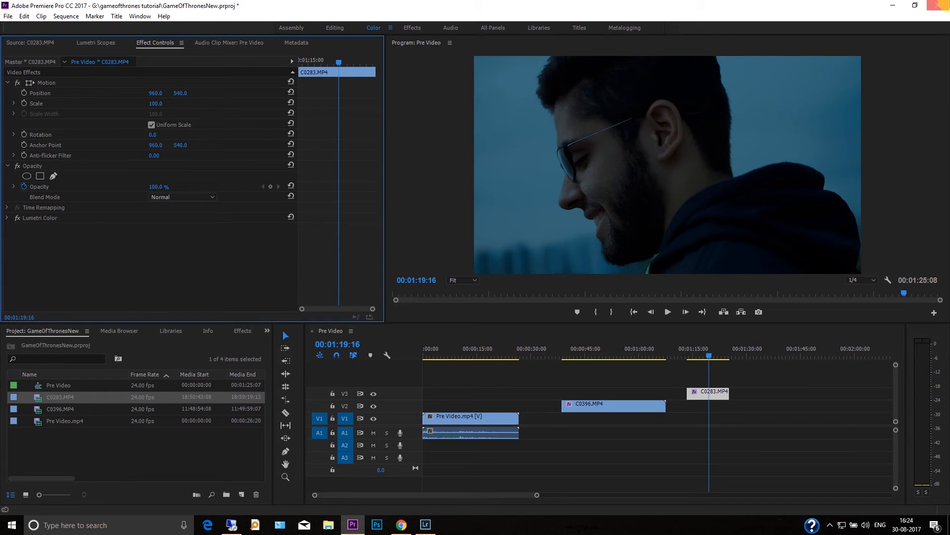
pyautogui.click(427, 525)
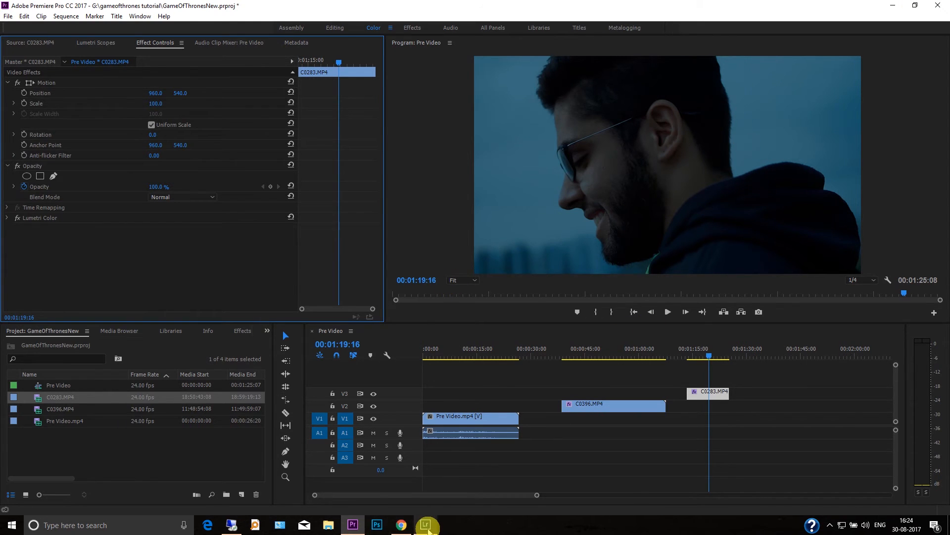
# Step: Switch to Lightroom and clear all edits from the valley photo
pyautogui.click(426, 524)
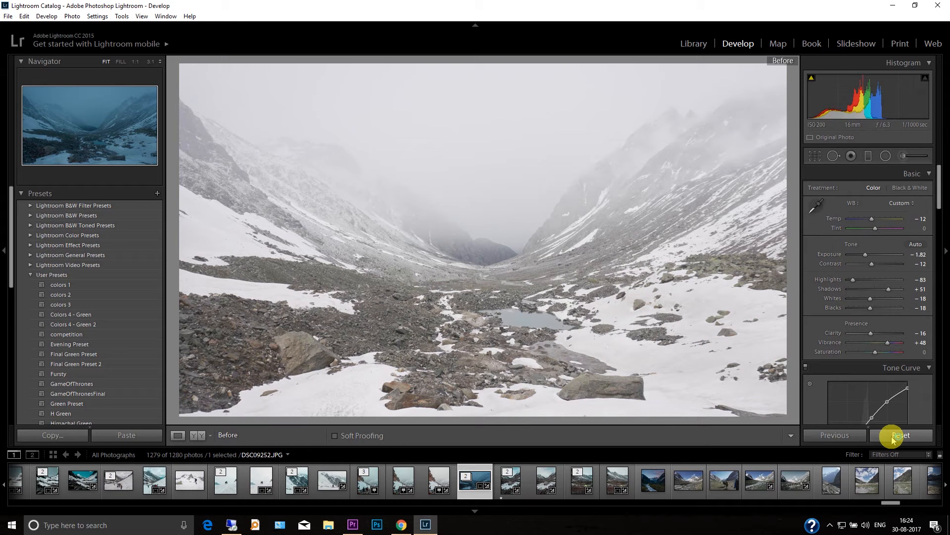
pyautogui.click(902, 435)
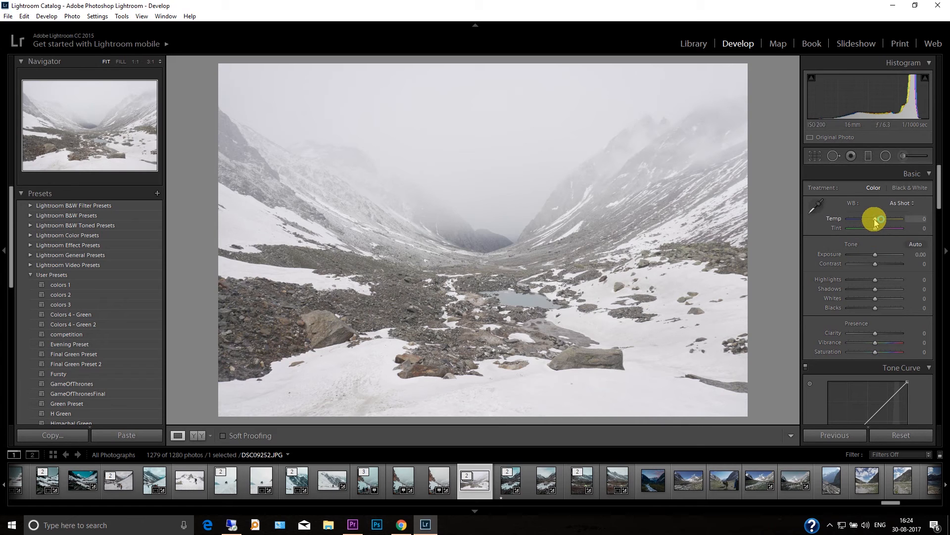
# Step: Cool the valley photo's white balance to -14 and drop exposure to -1.82
pyautogui.moveTo(888, 218); pyautogui.dragTo(872, 218)
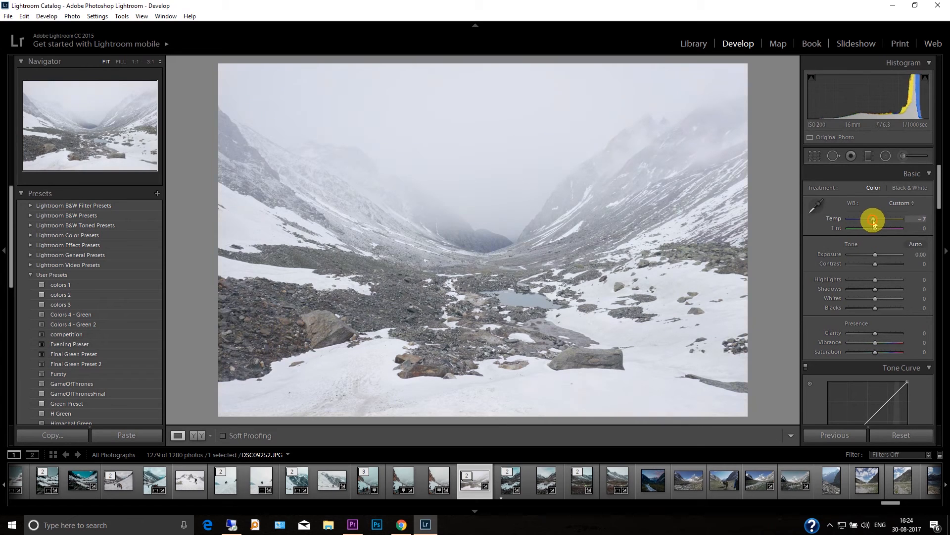
pyautogui.moveTo(873, 219); pyautogui.dragTo(870, 219)
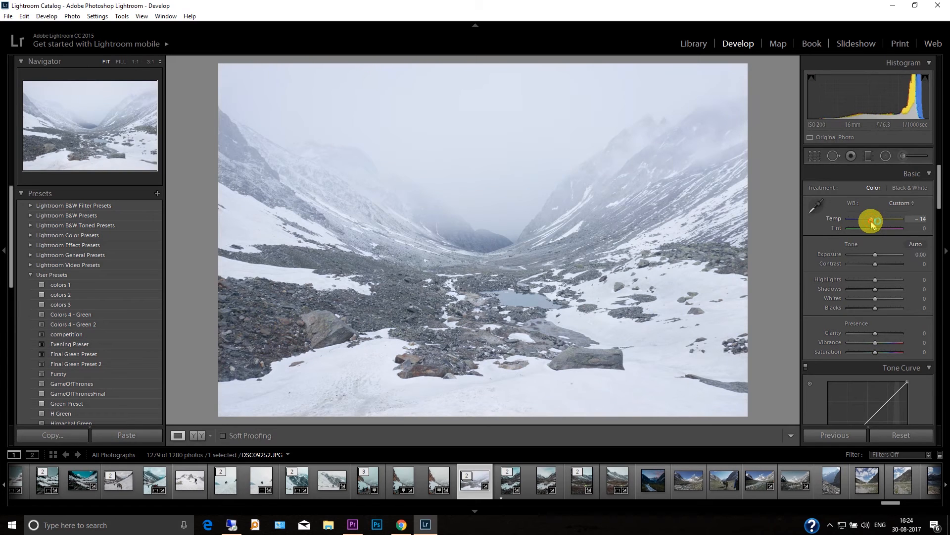
pyautogui.moveTo(876, 256)
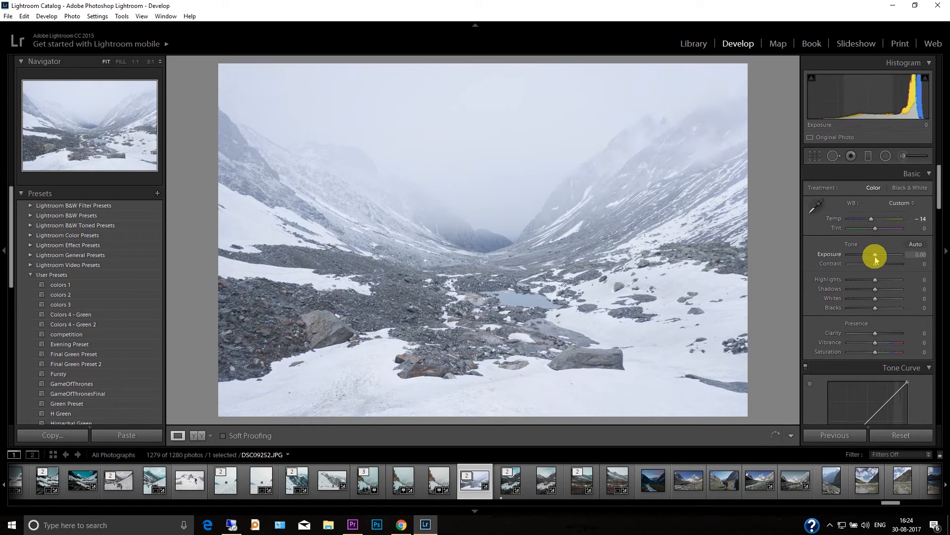
pyautogui.moveTo(888, 254); pyautogui.dragTo(867, 254)
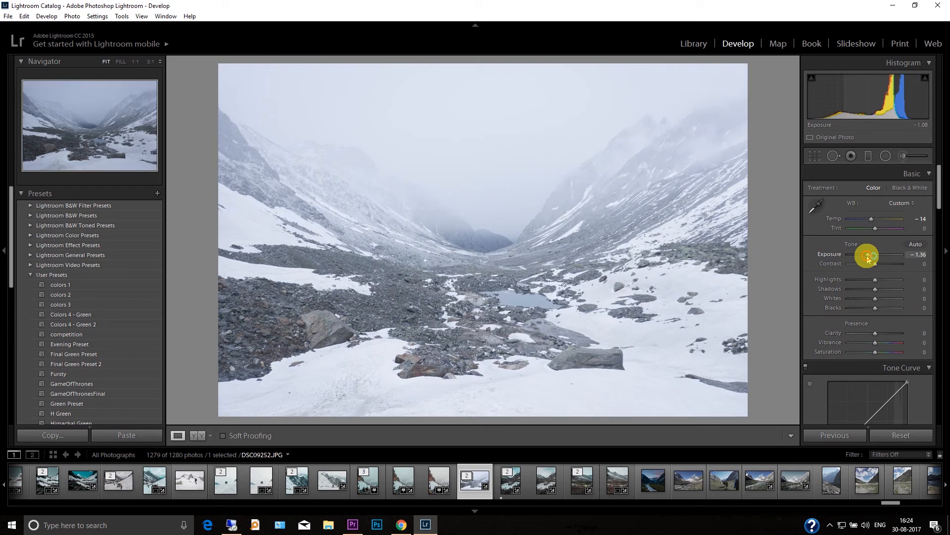
pyautogui.moveTo(888, 254); pyautogui.dragTo(885, 254)
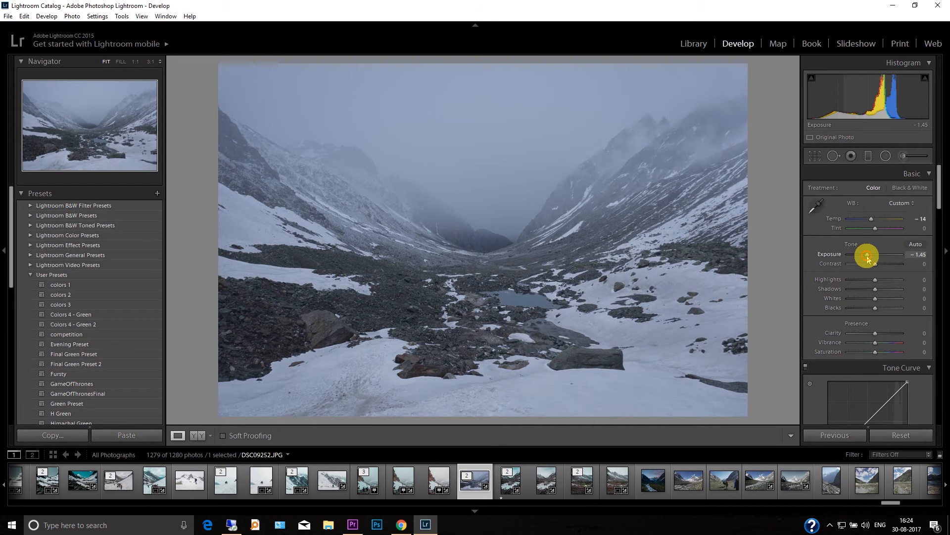
pyautogui.moveTo(867, 254); pyautogui.dragTo(862, 254)
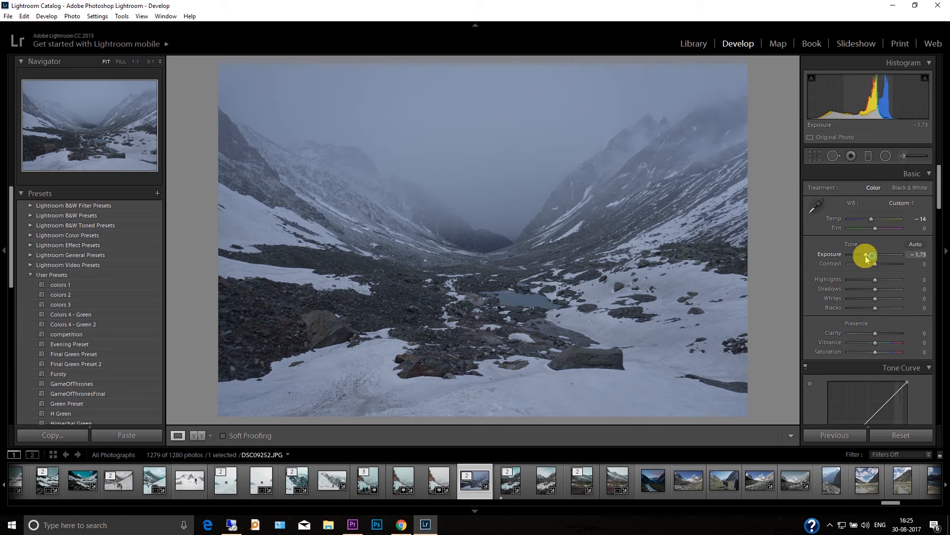
pyautogui.moveTo(894, 264); pyautogui.dragTo(888, 264)
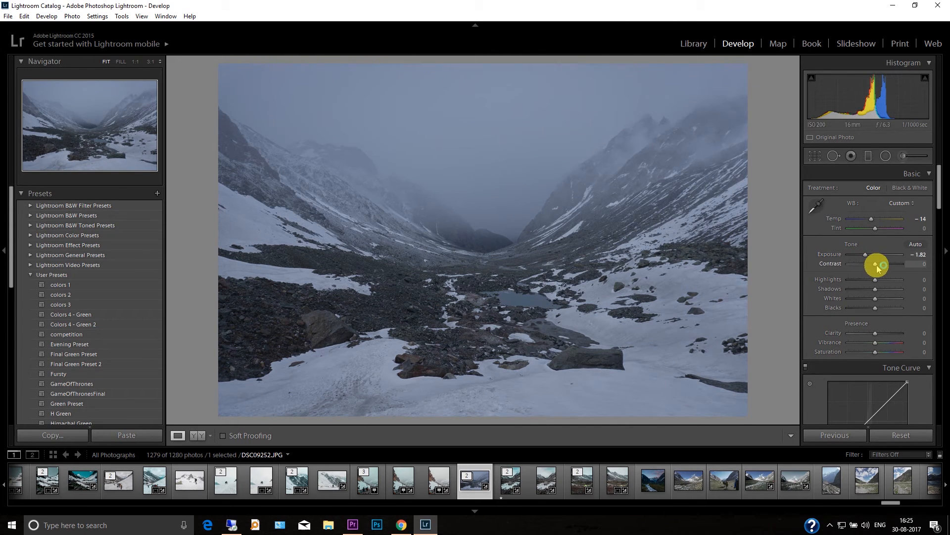
# Step: Set contrast +14, blacks -12, clarity -12 and vibrance +50
pyautogui.moveTo(876, 264); pyautogui.dragTo(897, 264)
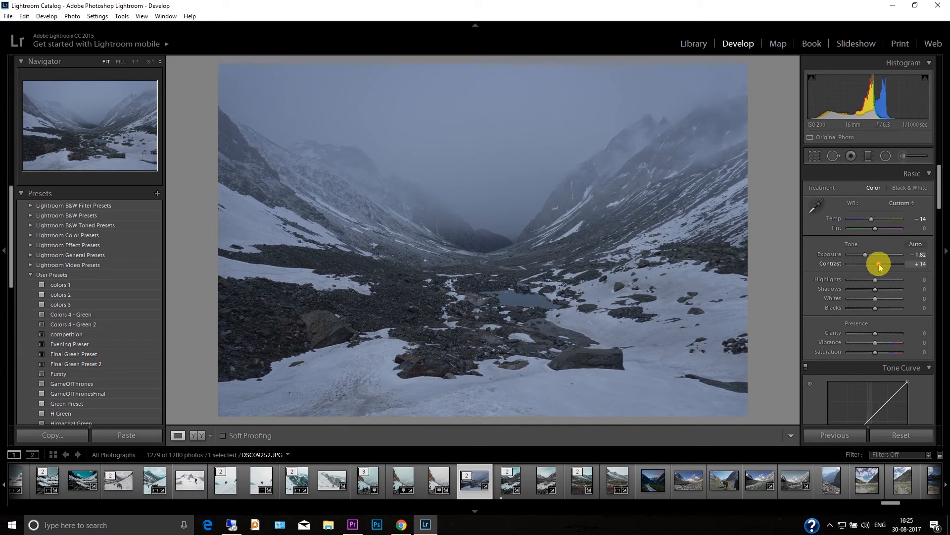
pyautogui.moveTo(875, 279); pyautogui.dragTo(855, 279)
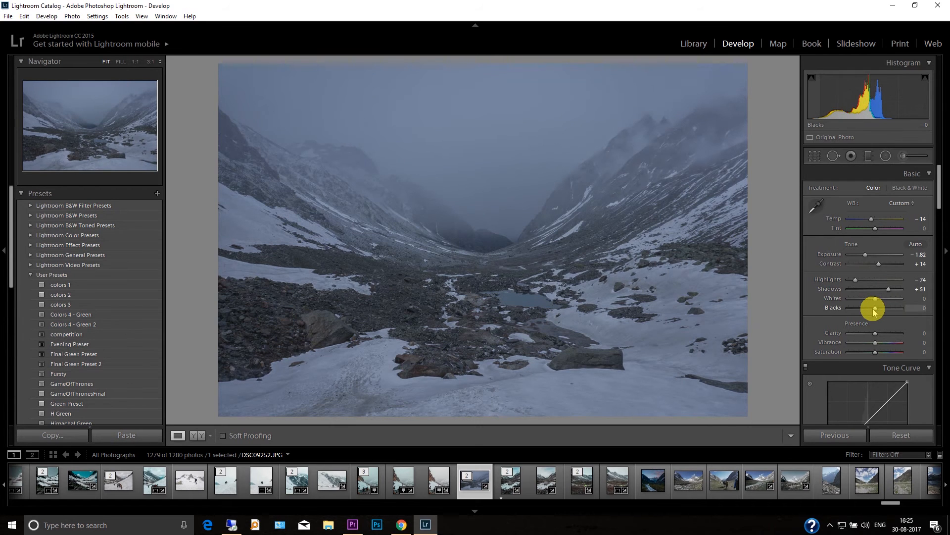
pyautogui.moveTo(891, 307); pyautogui.dragTo(870, 307)
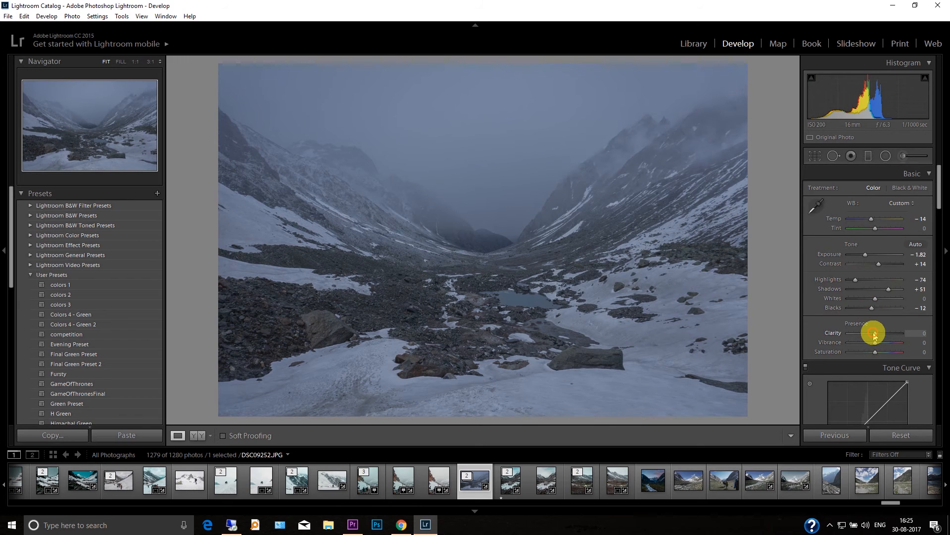
pyautogui.moveTo(876, 332); pyautogui.dragTo(871, 332)
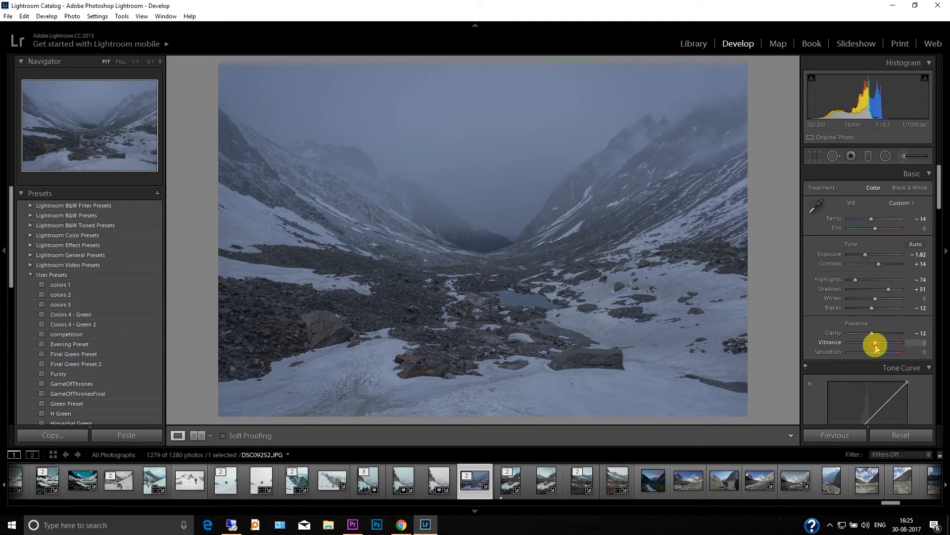
pyautogui.moveTo(875, 345); pyautogui.dragTo(888, 345)
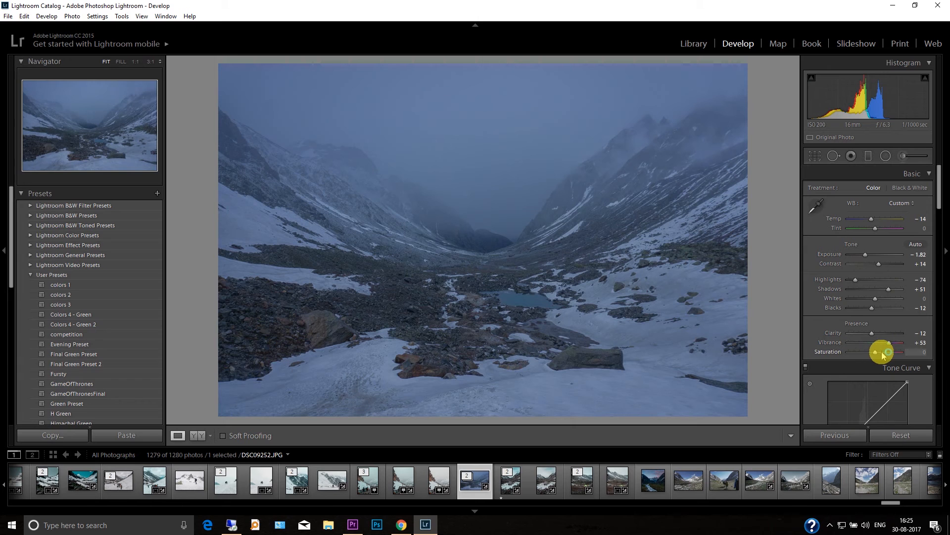
pyautogui.moveTo(888, 352); pyautogui.dragTo(884, 343)
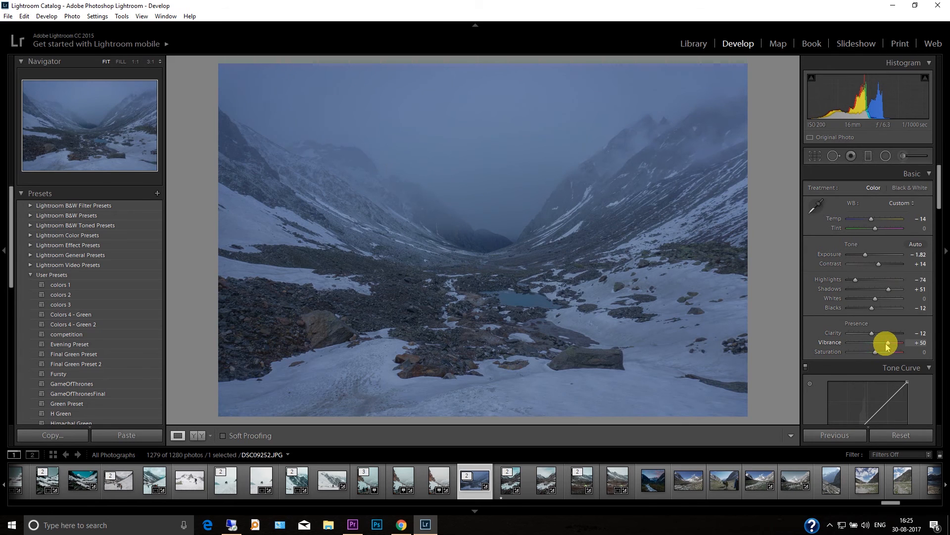
pyautogui.click(911, 174)
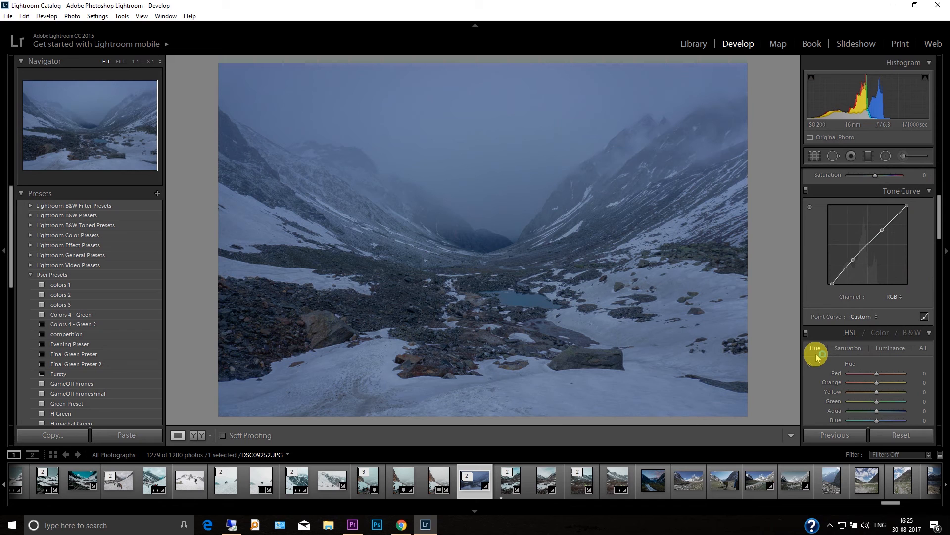
# Step: In HSL, shift Blue hue to -22 and lower Aqua and Blue saturation to -13
pyautogui.scroll(-3)
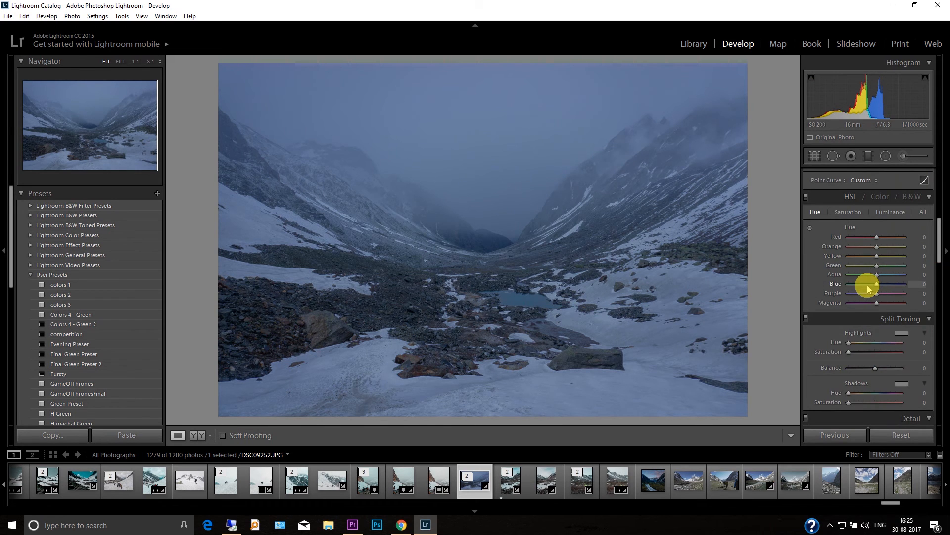
pyautogui.moveTo(894, 283); pyautogui.dragTo(867, 283)
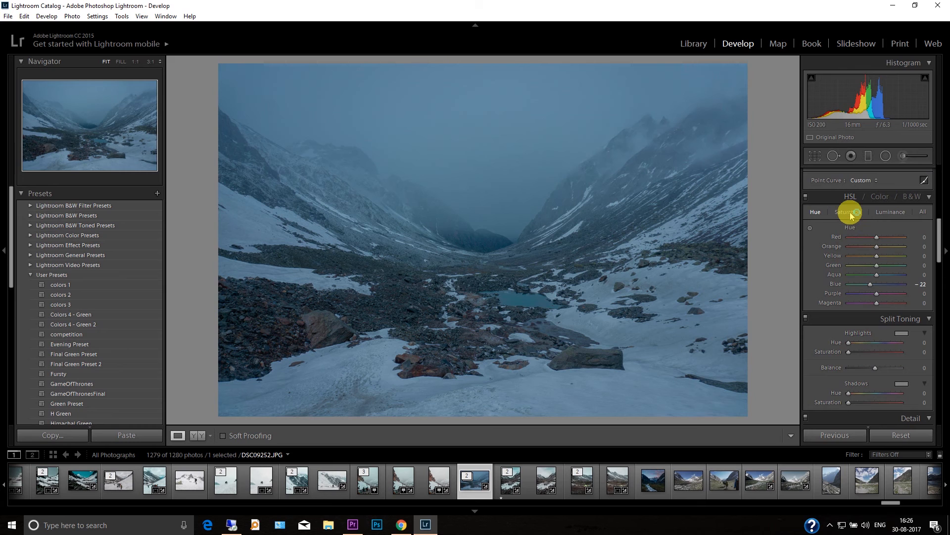
pyautogui.click(848, 212)
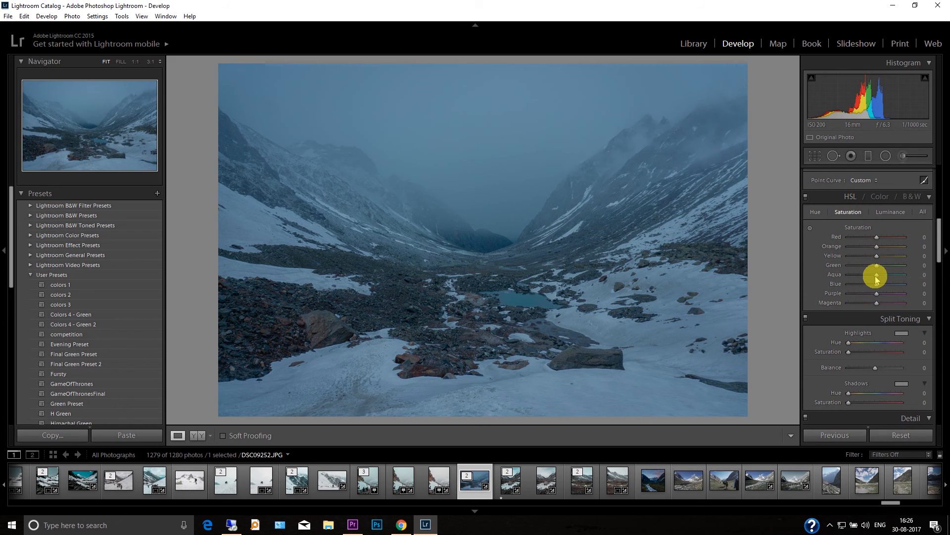
pyautogui.moveTo(877, 276); pyautogui.dragTo(877, 286)
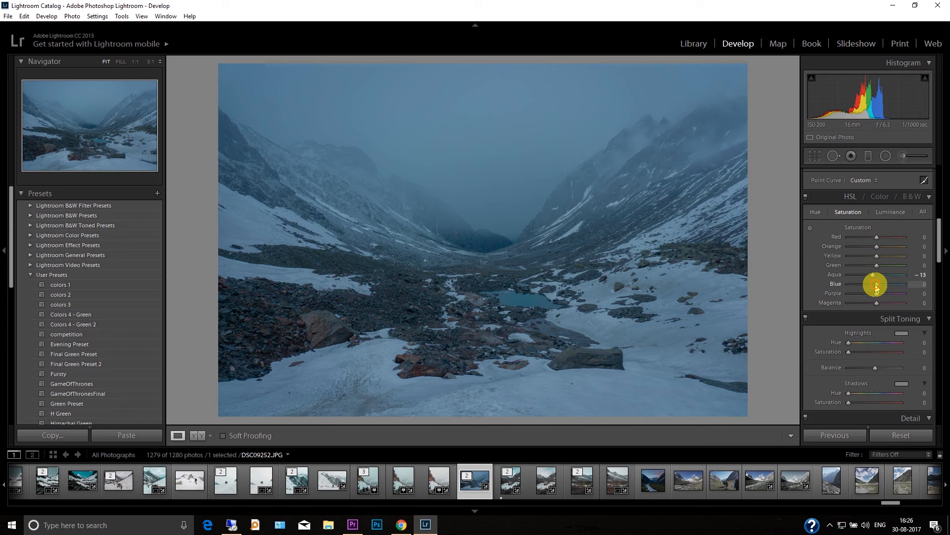
pyautogui.moveTo(888, 284); pyautogui.dragTo(873, 284)
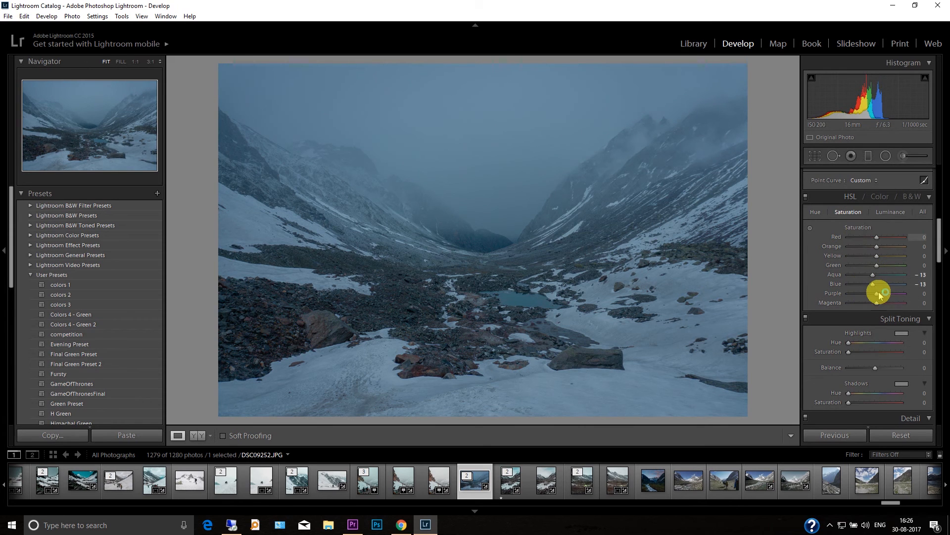
# Step: Darken the Blue luminance in HSL to -13
pyautogui.click(890, 211)
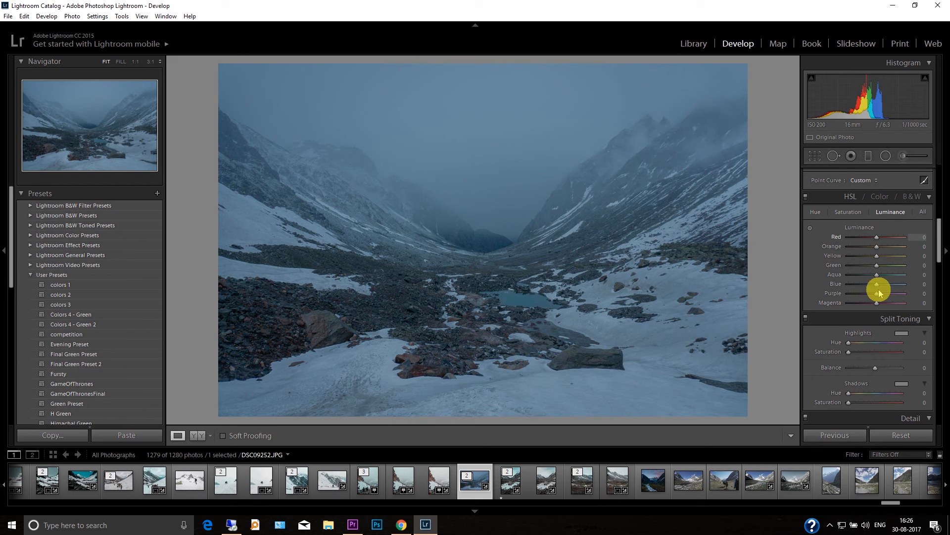
pyautogui.moveTo(878, 283); pyautogui.dragTo(862, 286)
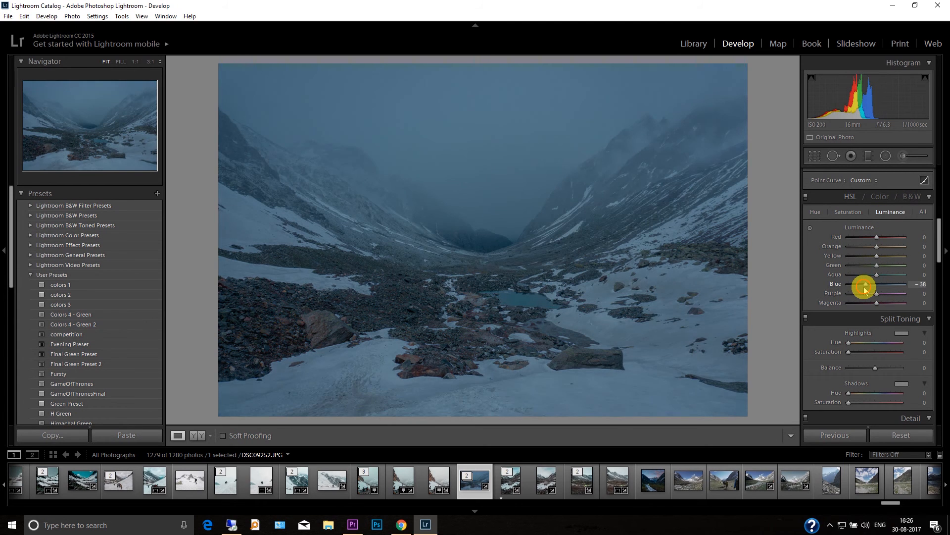
pyautogui.moveTo(863, 286); pyautogui.dragTo(872, 286)
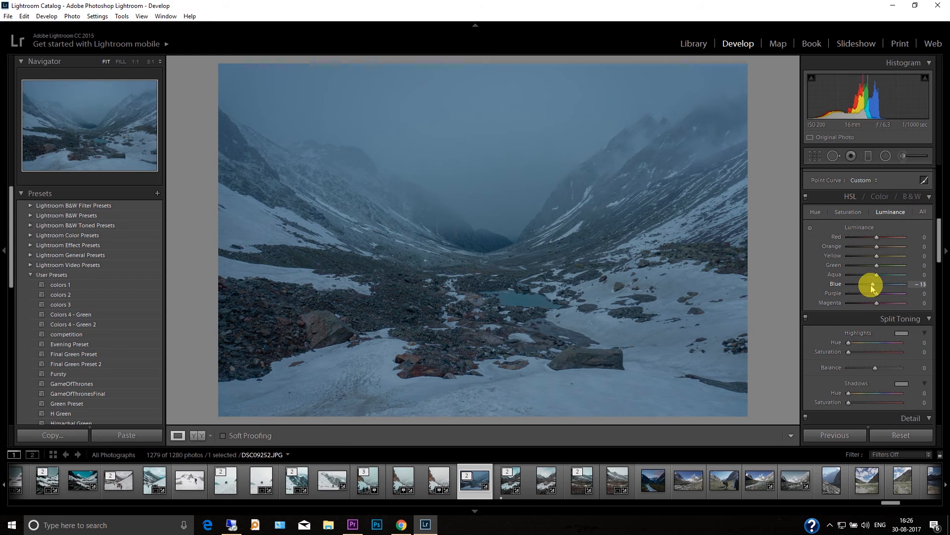
pyautogui.moveTo(889, 351)
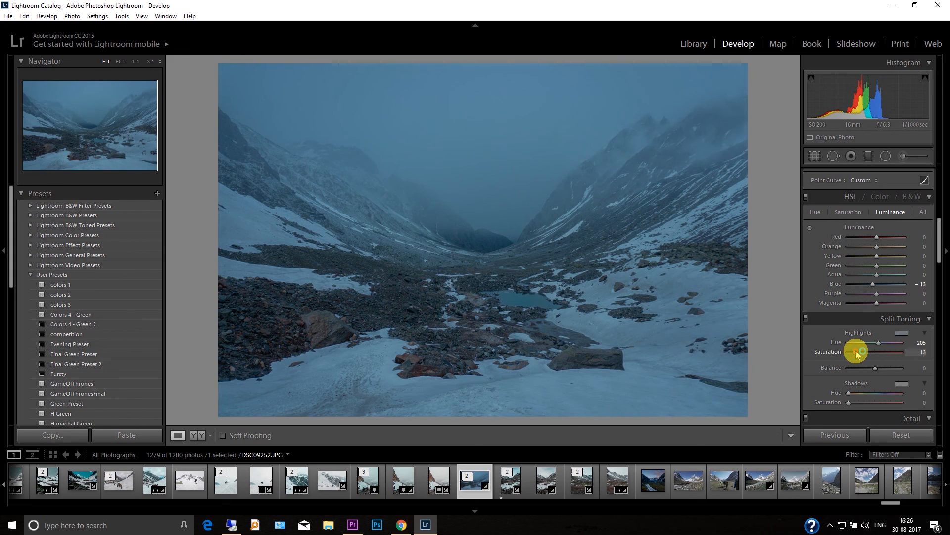
pyautogui.moveTo(866, 393)
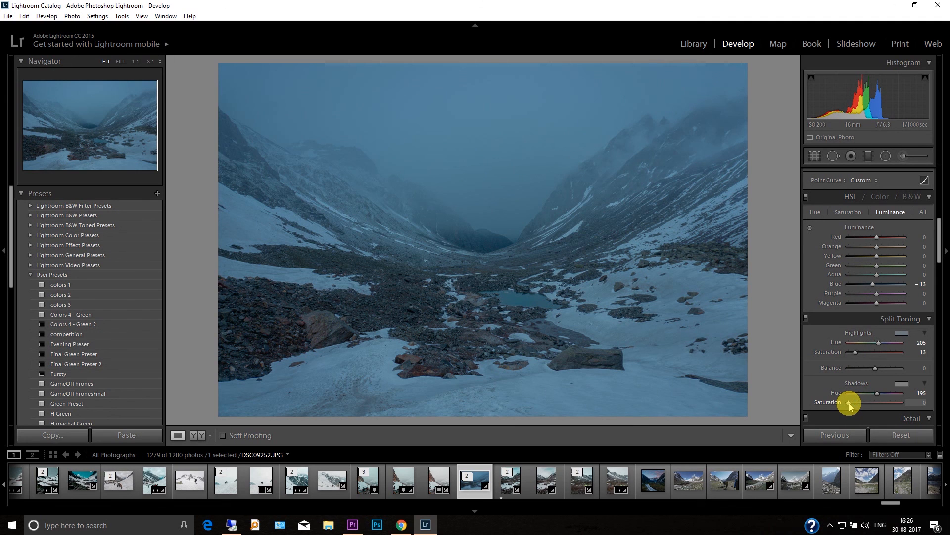
# Step: Tint Split Toning shadows teal (hue 195, saturation 7), then switch back to Premiere Pro
pyautogui.moveTo(875, 401); pyautogui.dragTo(858, 402)
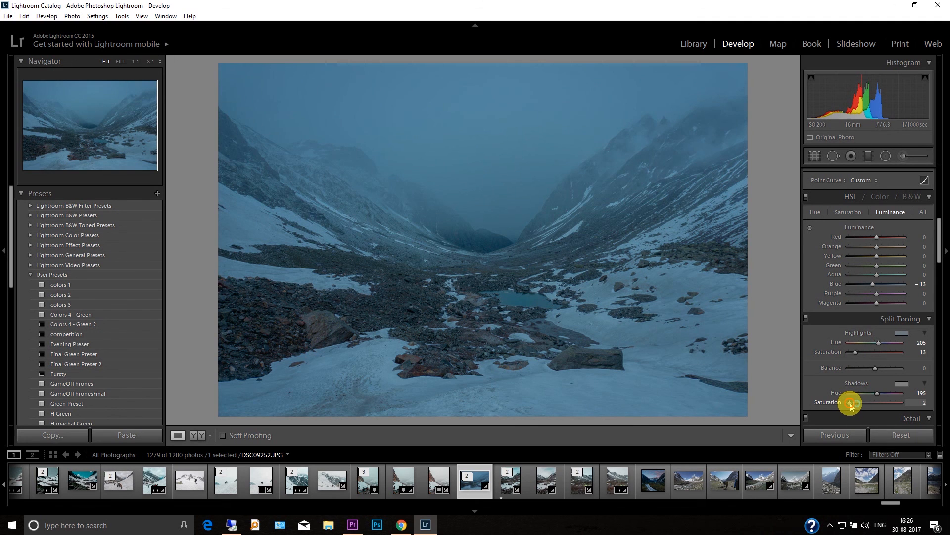
pyautogui.moveTo(846, 403); pyautogui.dragTo(855, 403)
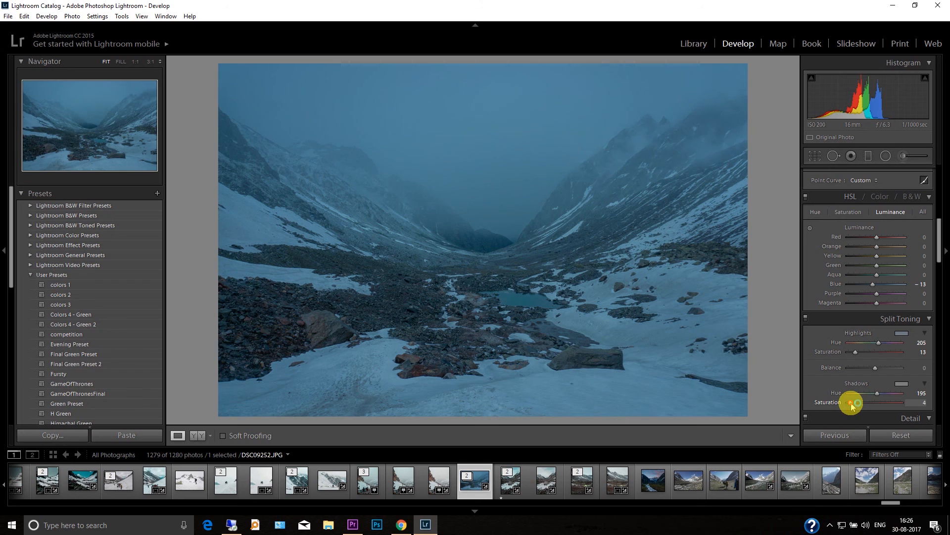
pyautogui.moveTo(855, 402); pyautogui.dragTo(861, 402)
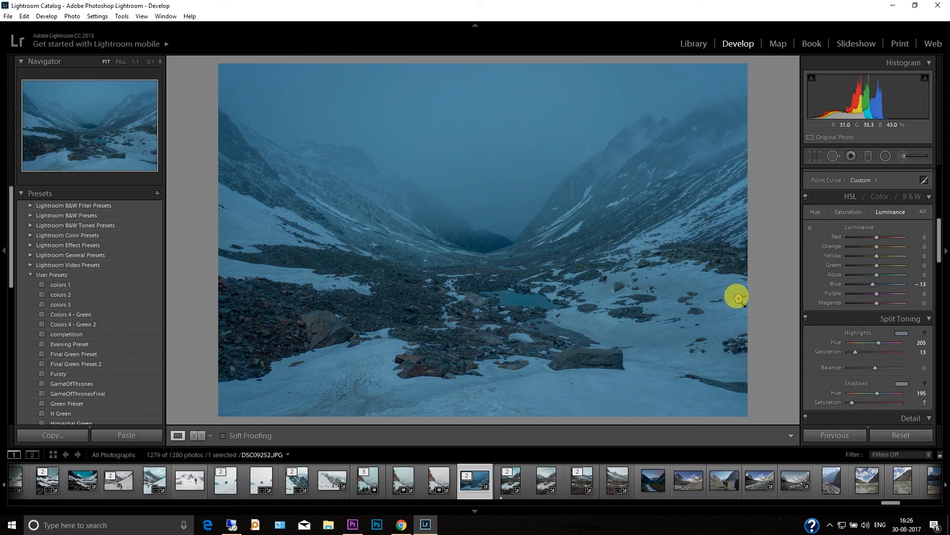
pyautogui.click(352, 525)
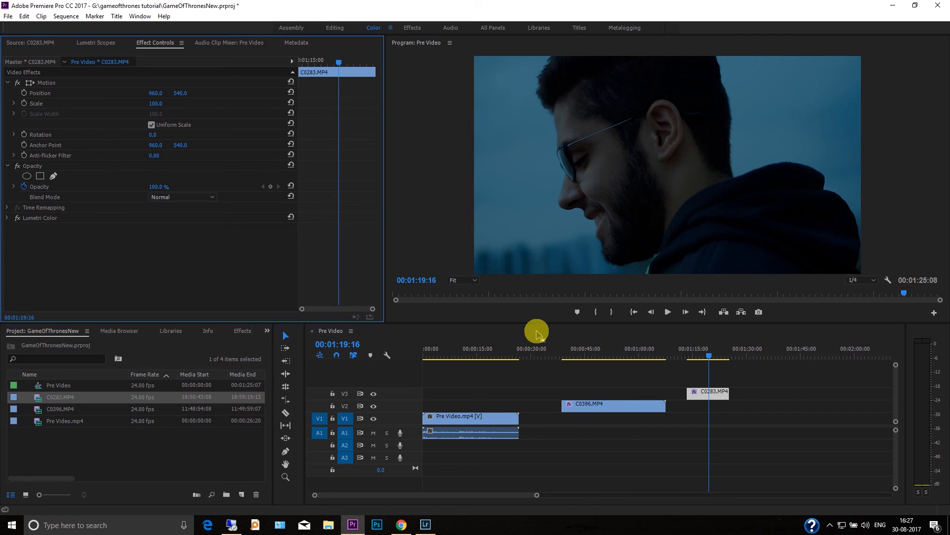
pyautogui.moveTo(513, 260)
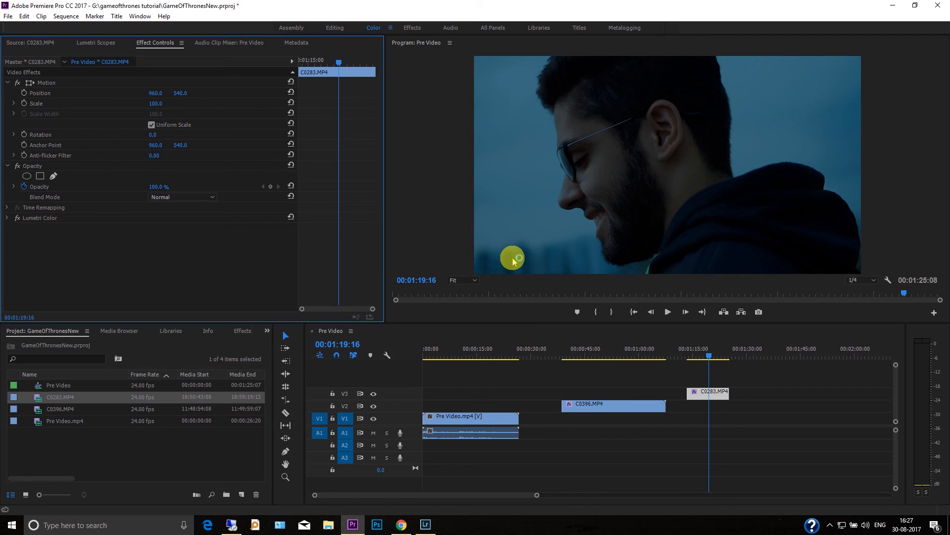
pyautogui.moveTo(635, 324)
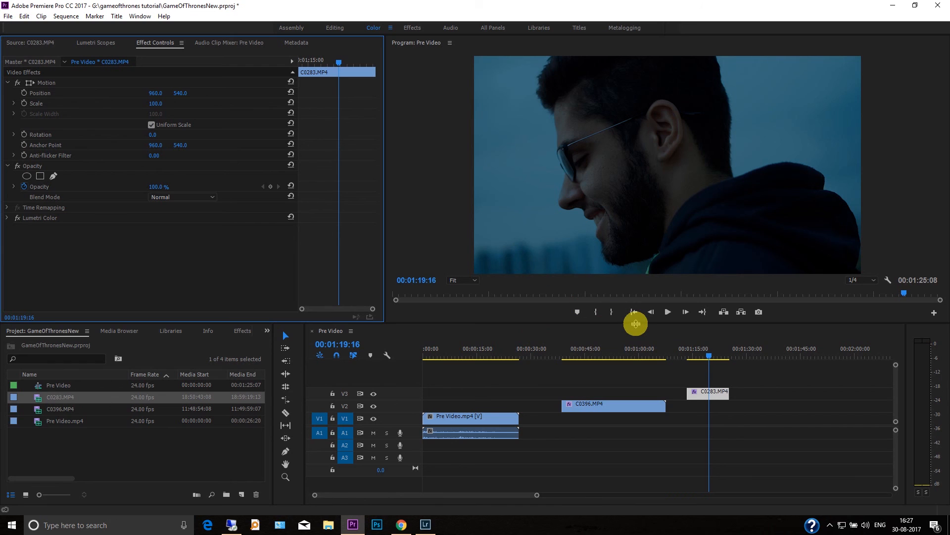